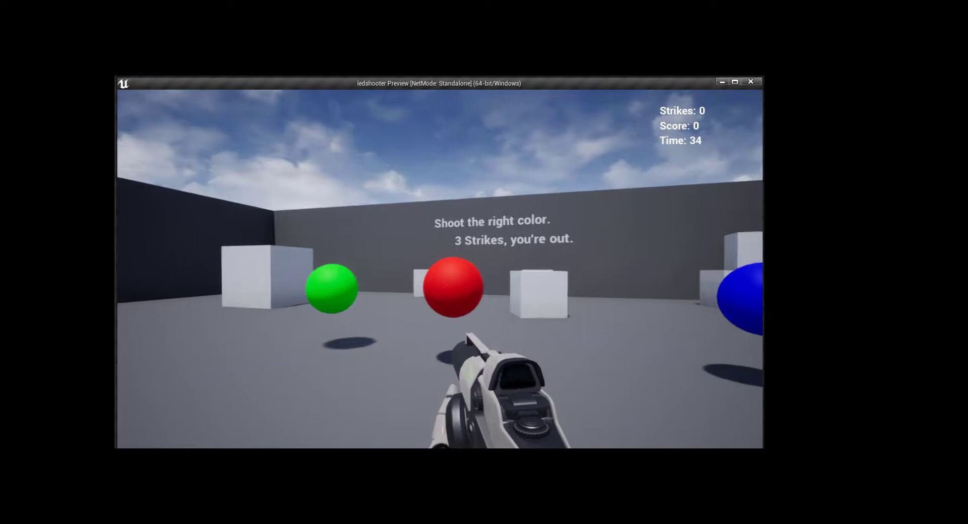
Step: Shoot the green, red and blue spheres in the ledshooter preview to score points
click(440, 283)
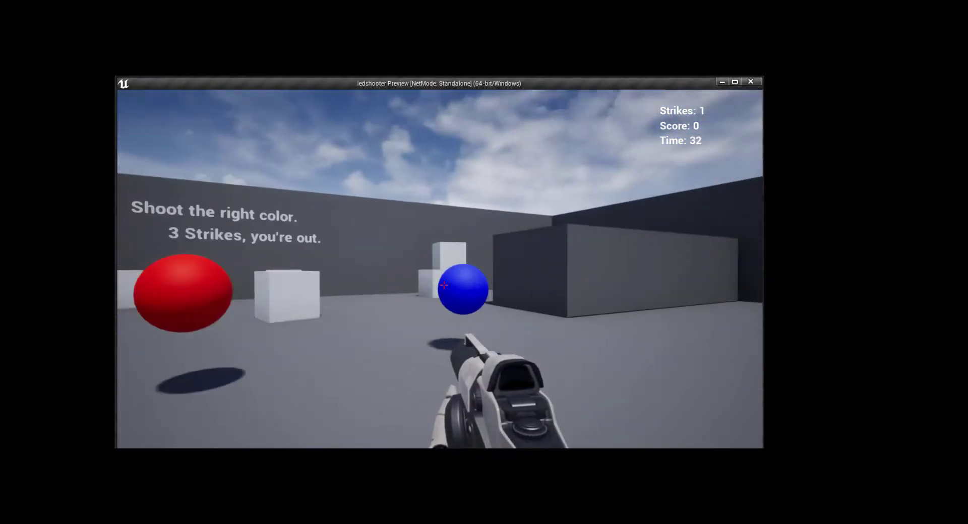
click(443, 285)
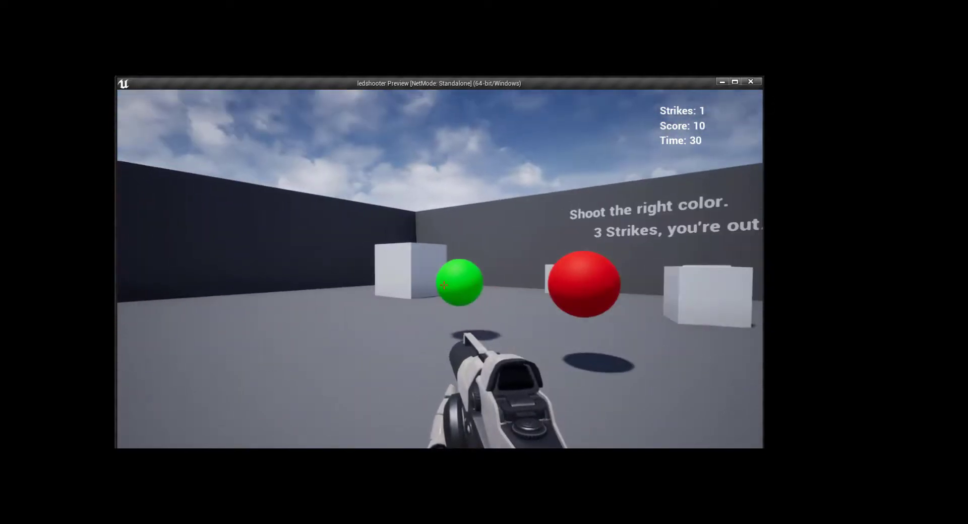
click(439, 284)
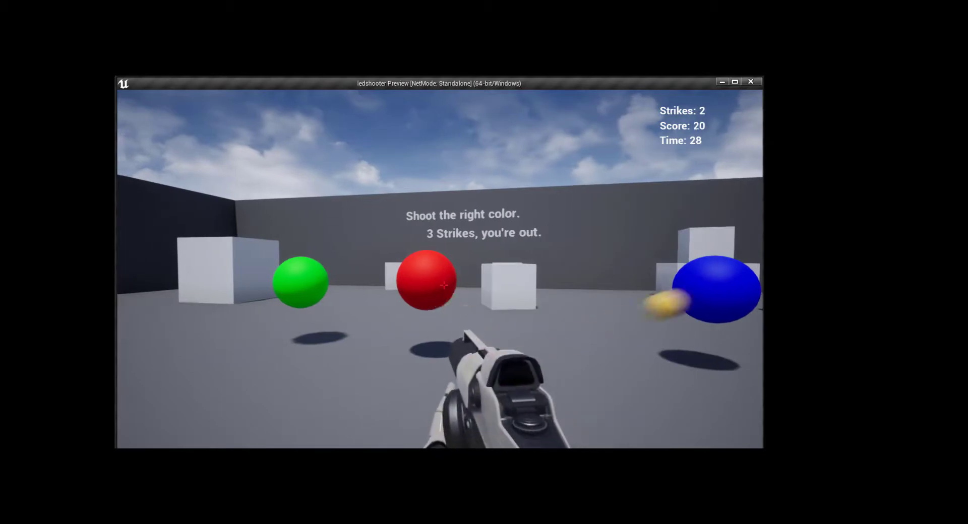
click(443, 284)
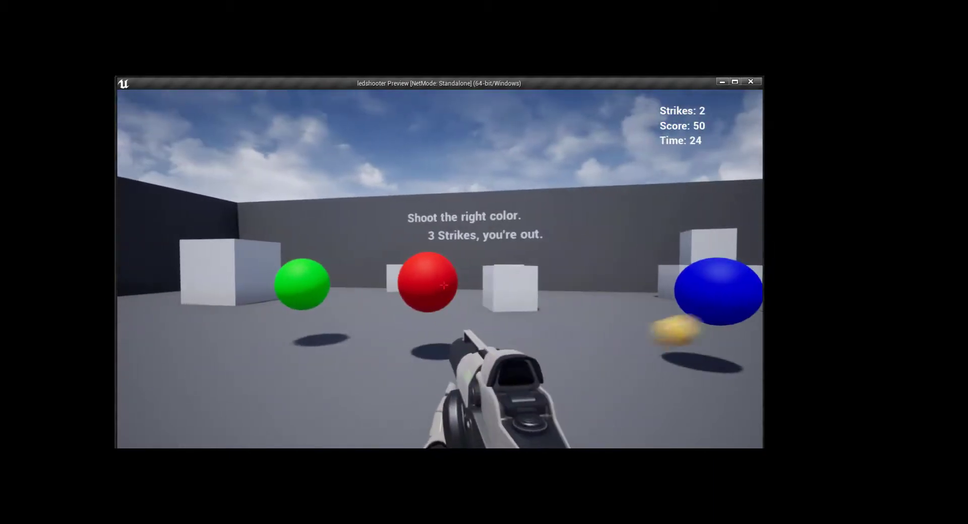
click(426, 284)
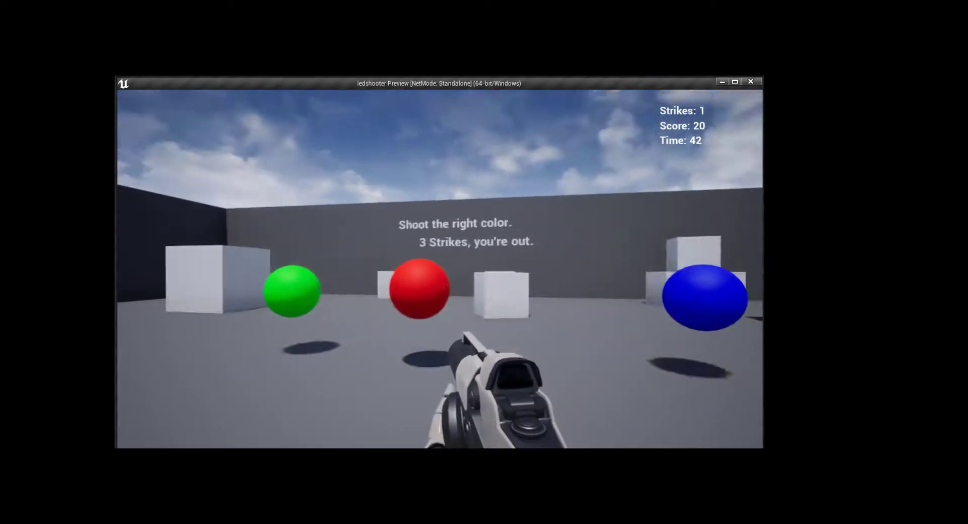
click(438, 284)
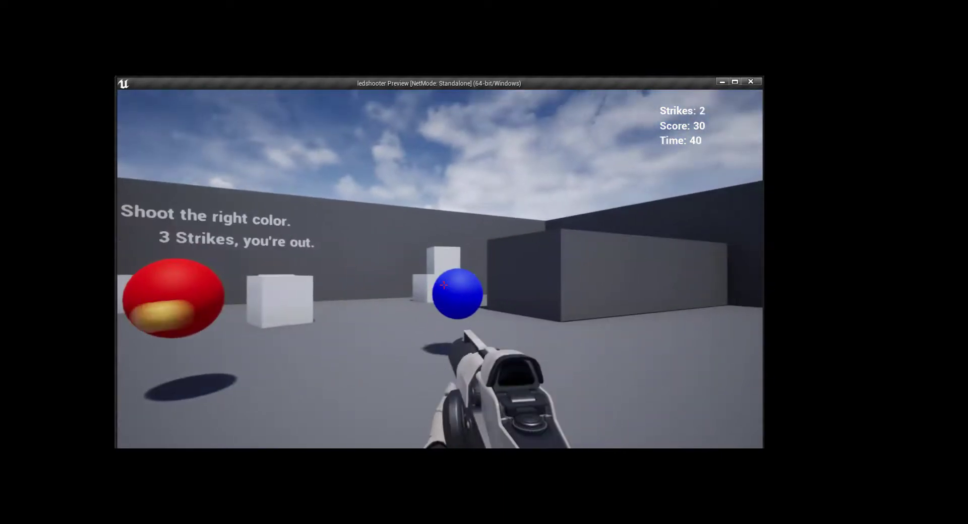
click(457, 293)
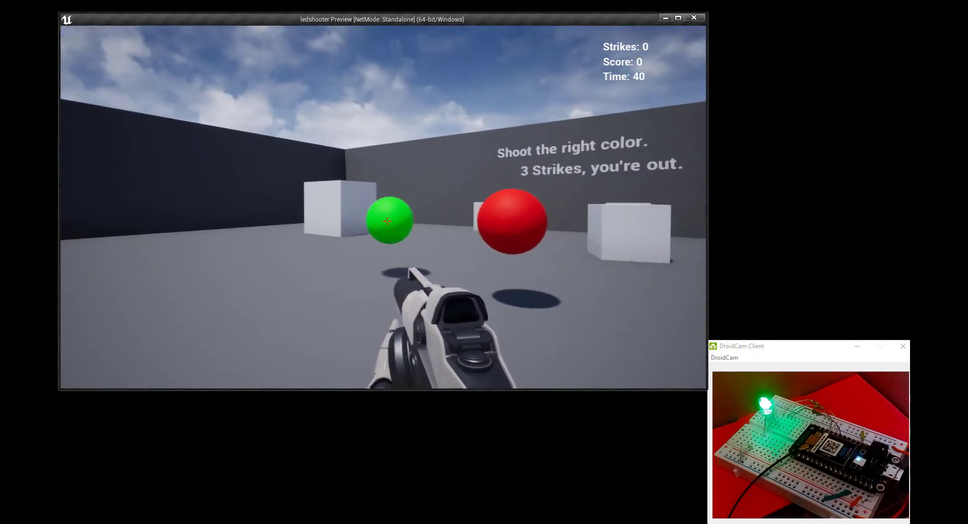
Step: Shoot green and red spheres while the board camera shows the LED changing color
click(387, 220)
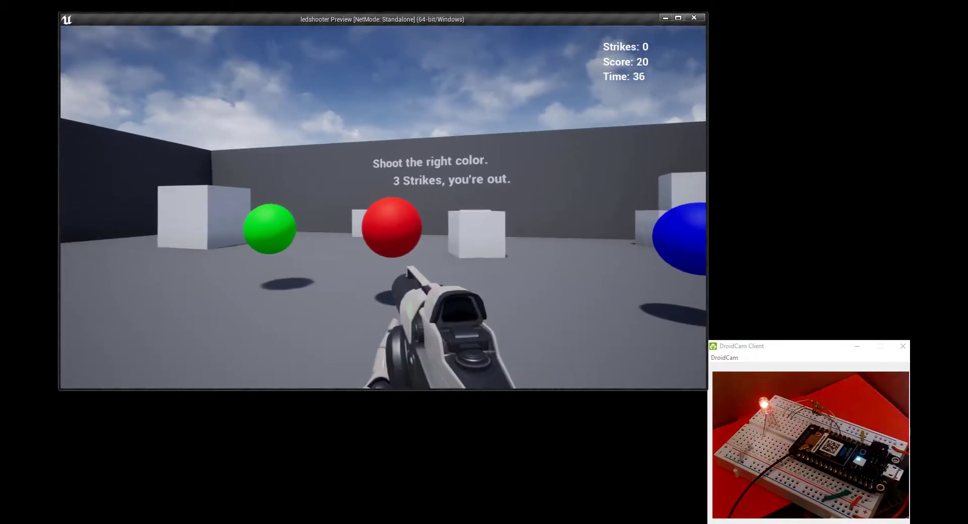
click(391, 227)
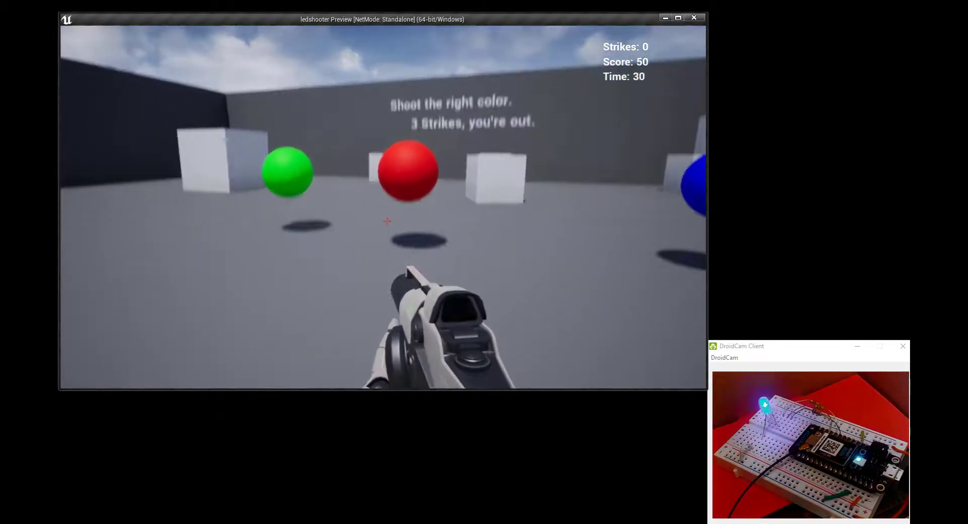
click(387, 221)
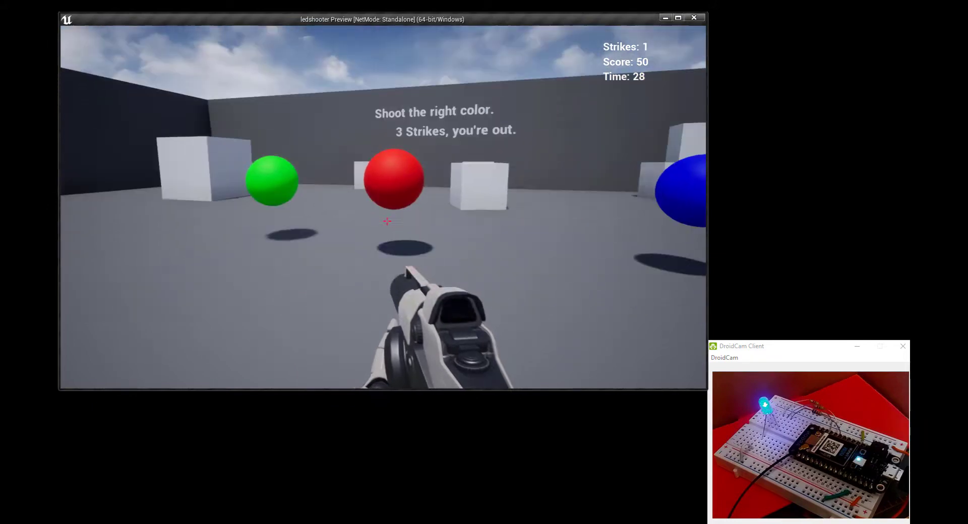
click(387, 221)
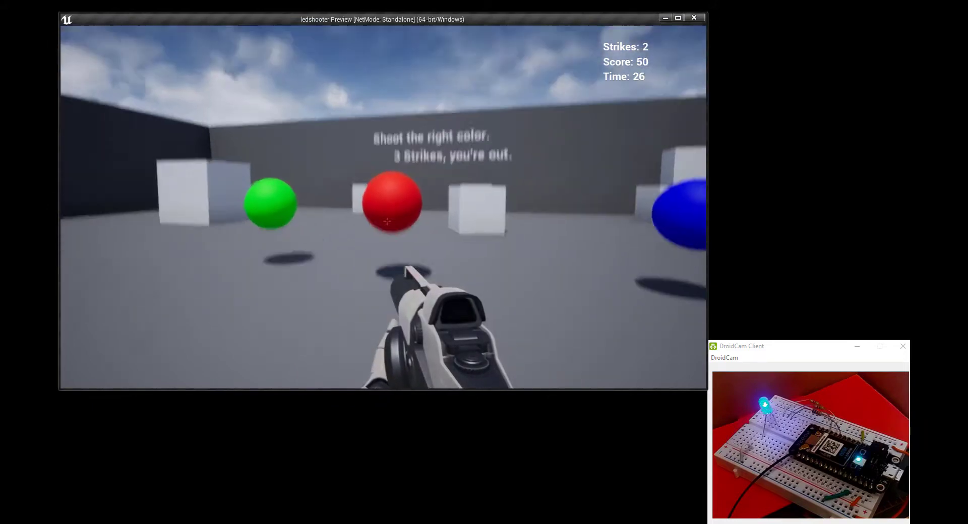
click(387, 222)
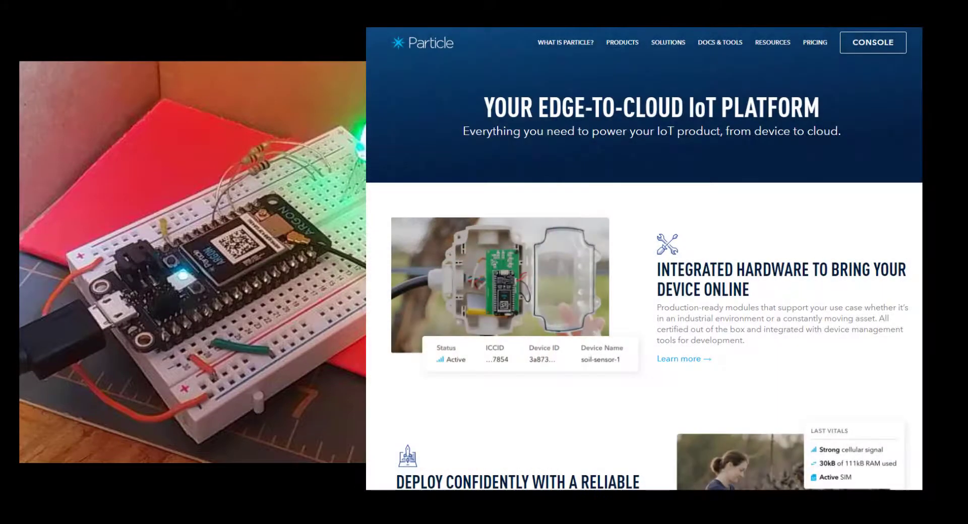
scroll(down, 3)
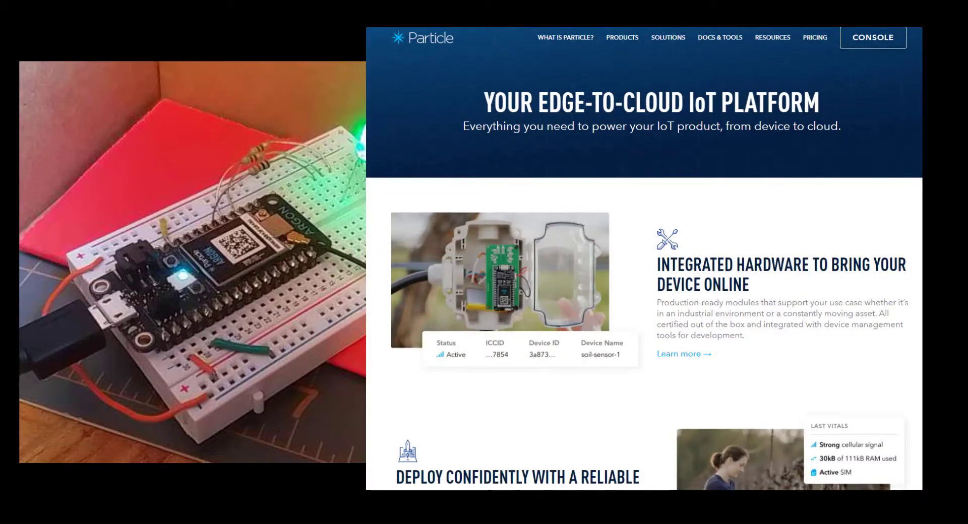
scroll(down, 3)
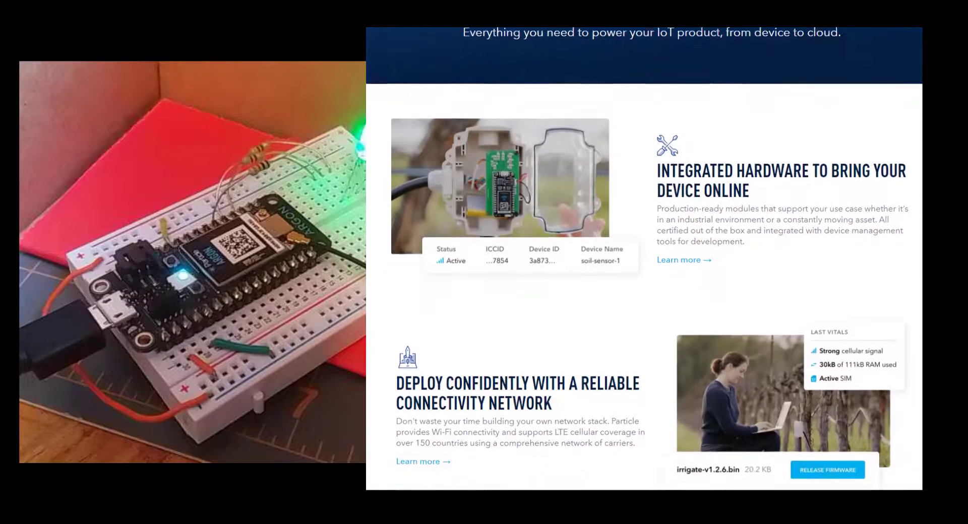
scroll(down, 3)
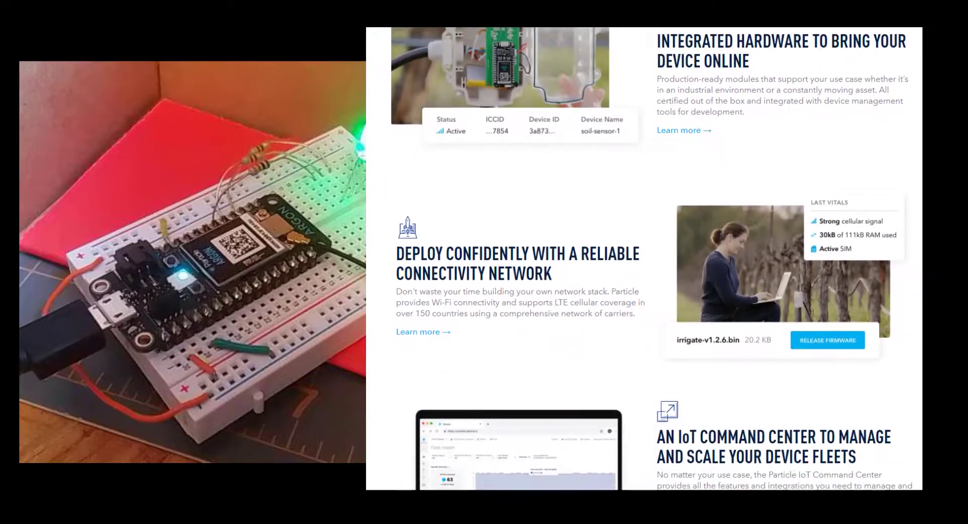
scroll(down, 3)
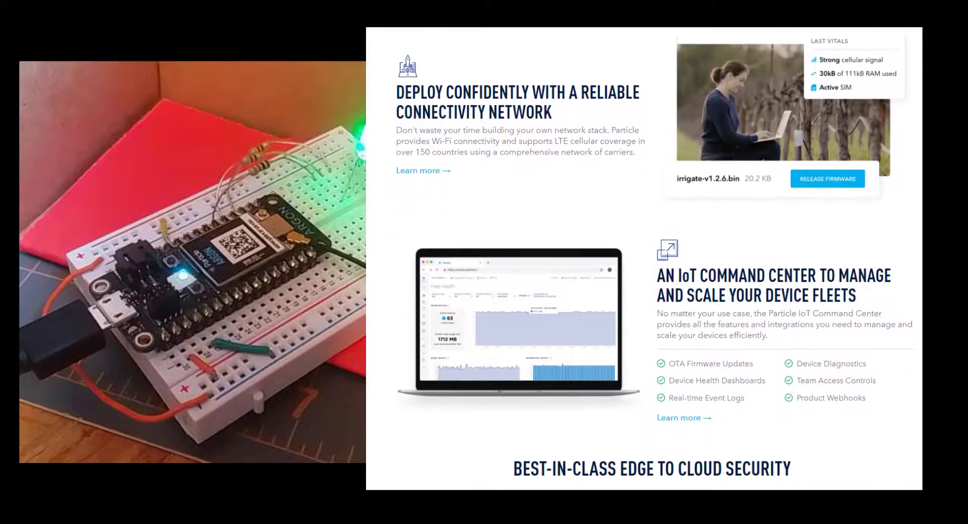
scroll(down, 3)
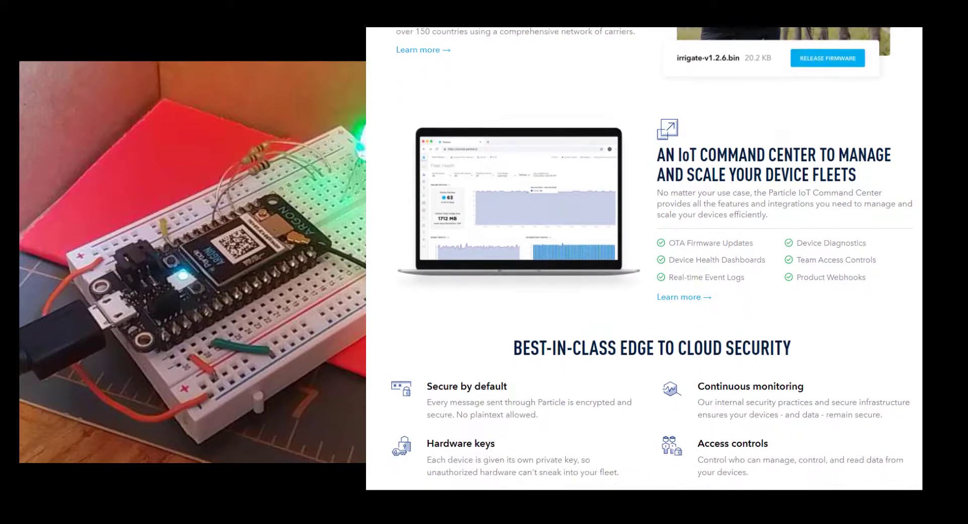
scroll(down, 3)
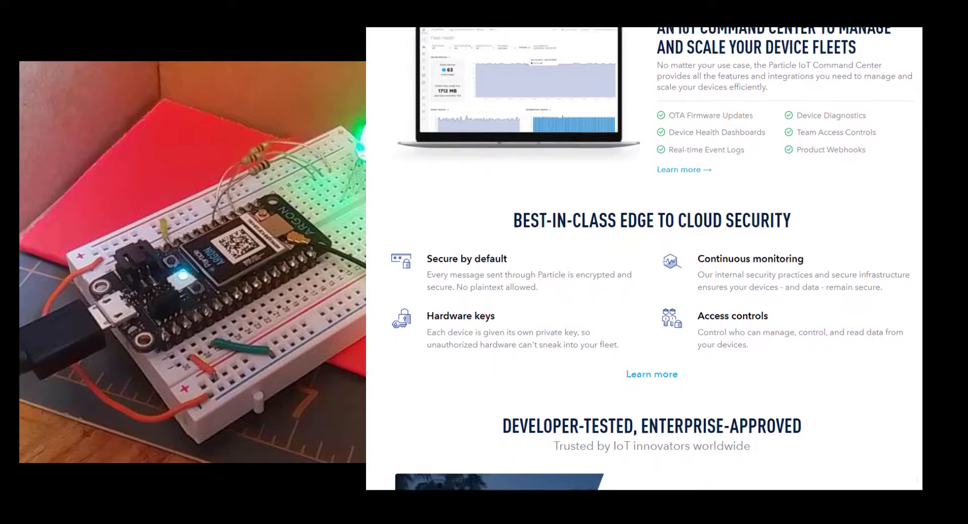
scroll(down, 3)
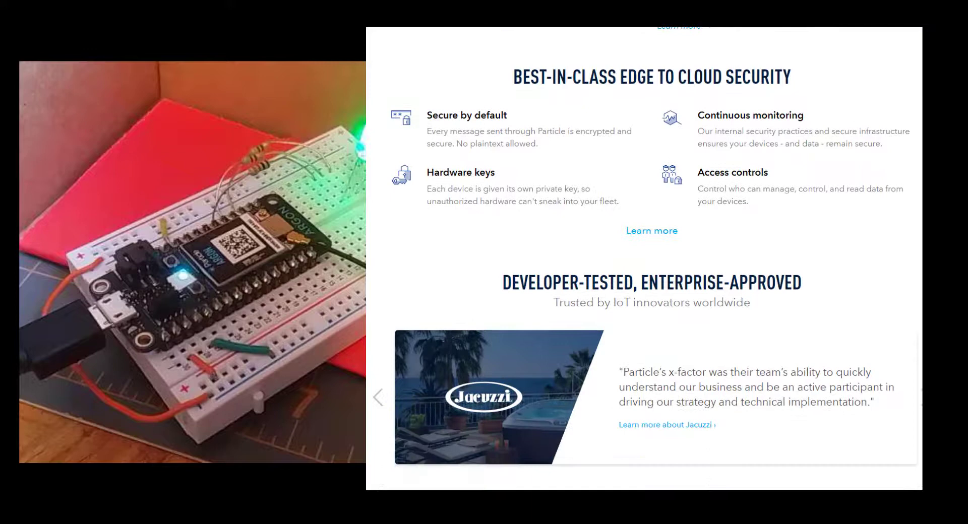
scroll(down, 3)
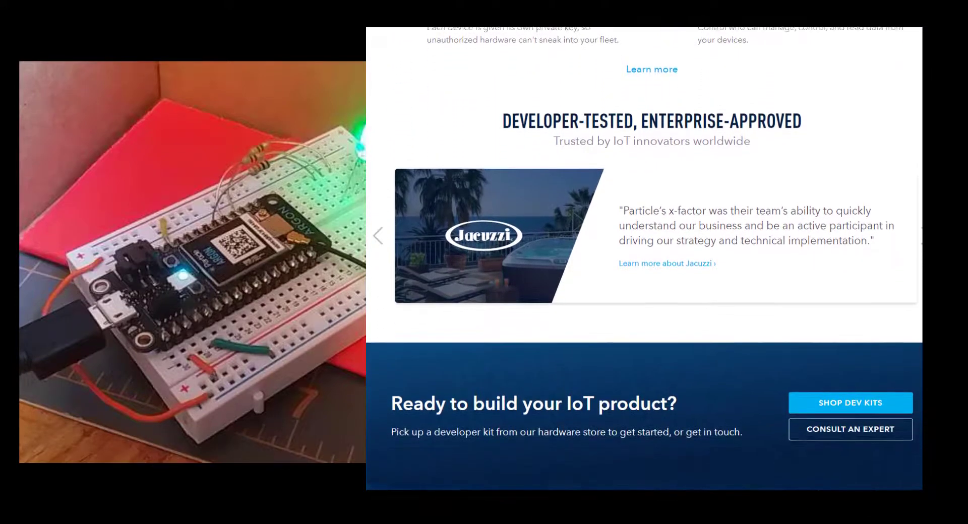
scroll(down, 3)
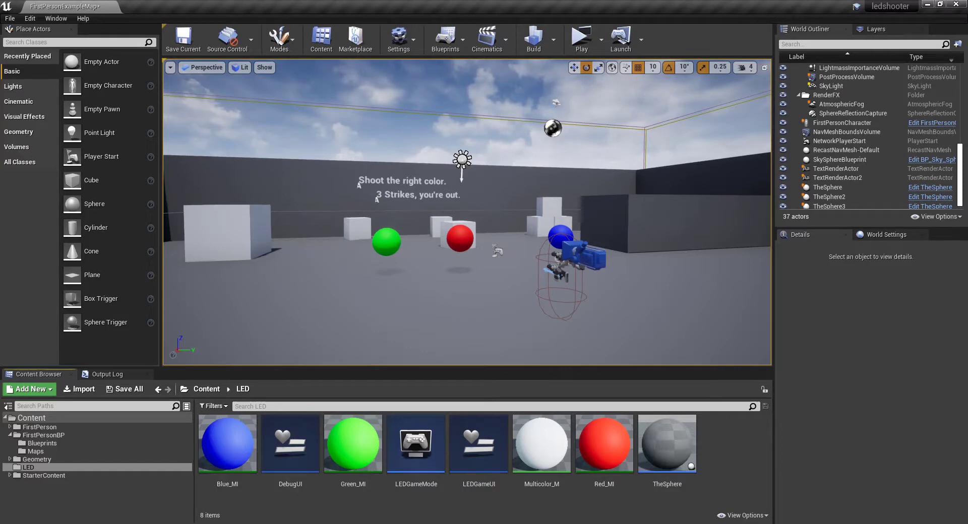
mouse_move(667, 444)
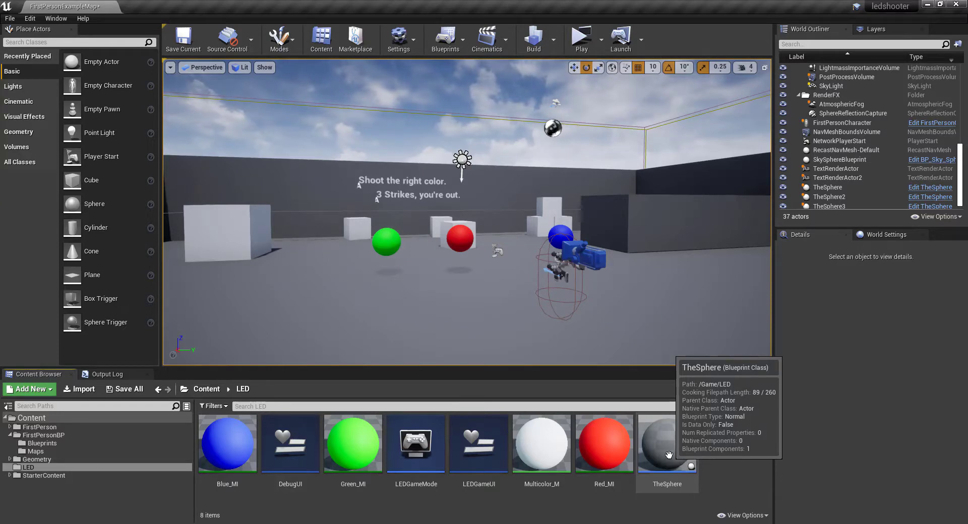
mouse_move(670, 447)
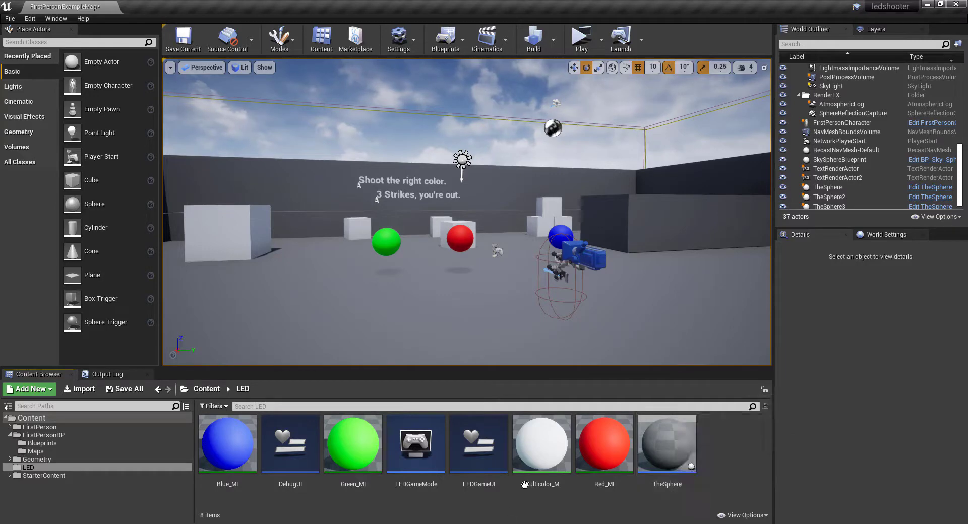
mouse_move(541, 443)
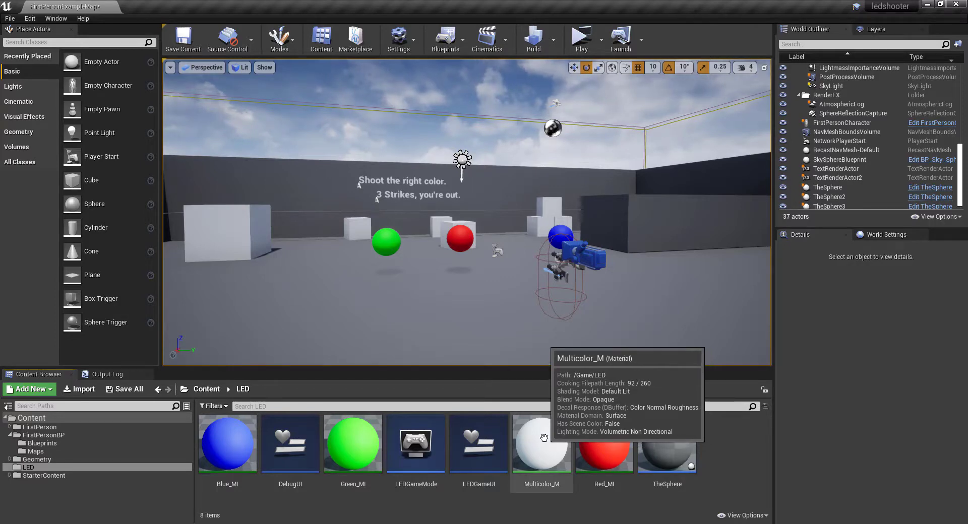
mouse_move(536, 523)
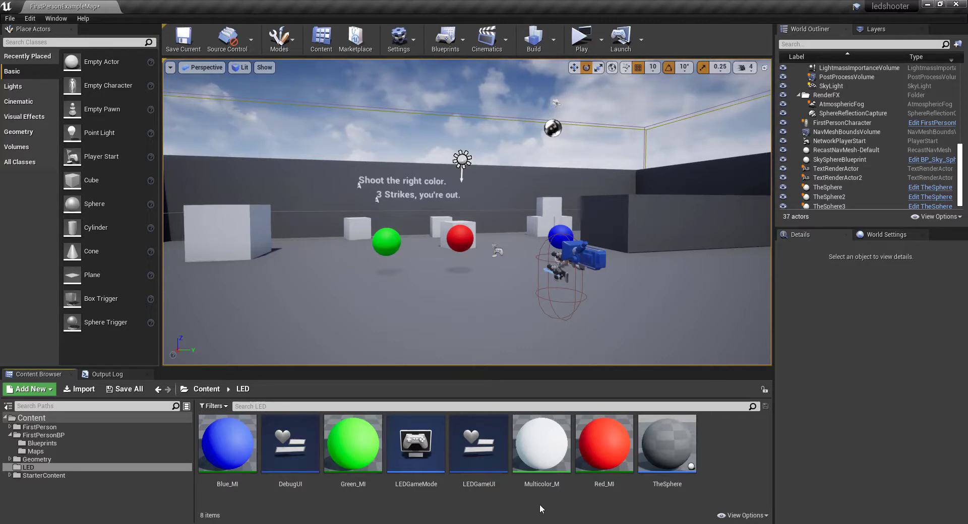
mouse_move(604, 443)
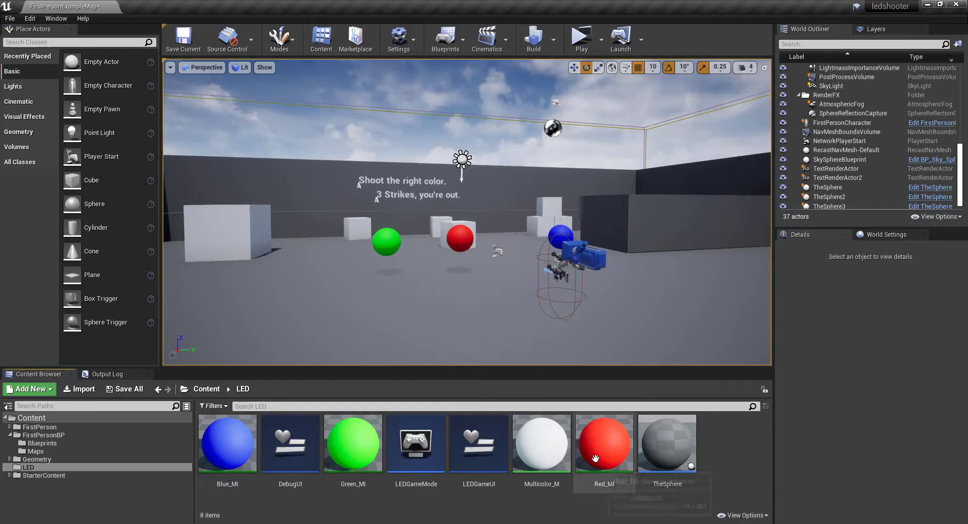
mouse_move(321, 519)
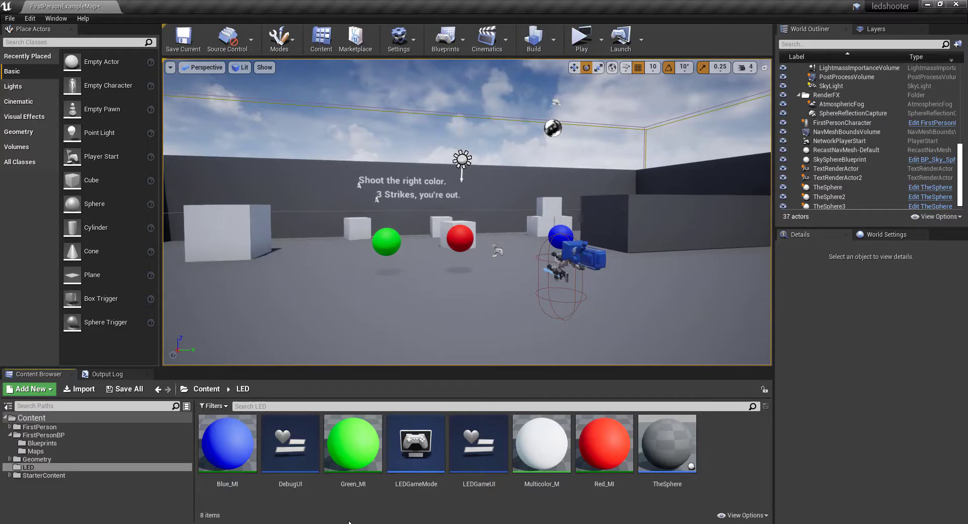
mouse_move(291, 444)
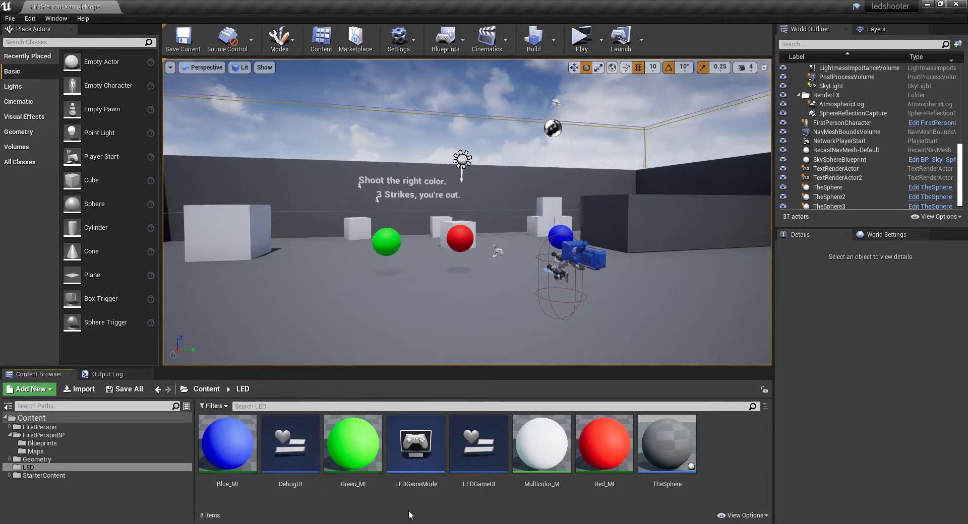
mouse_move(464, 514)
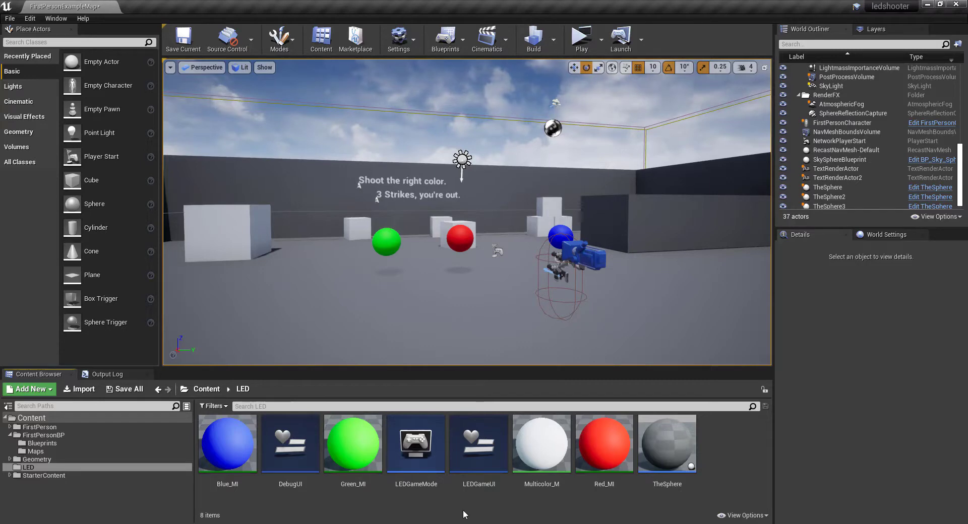
mouse_move(478, 444)
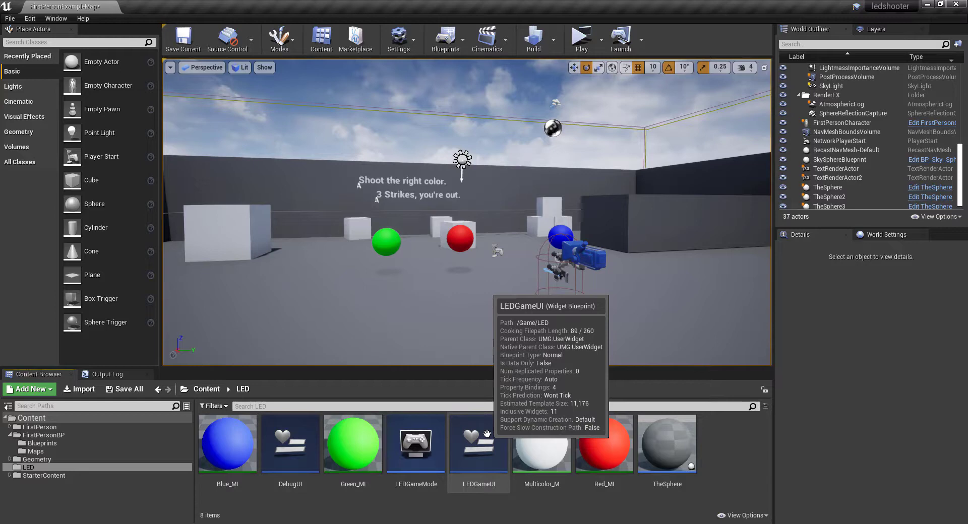
mouse_move(481, 517)
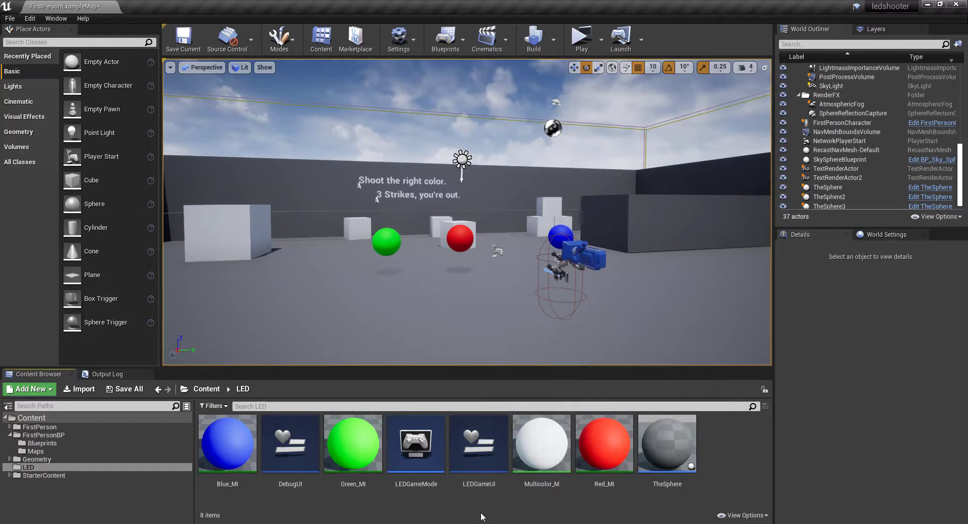
mouse_move(438, 521)
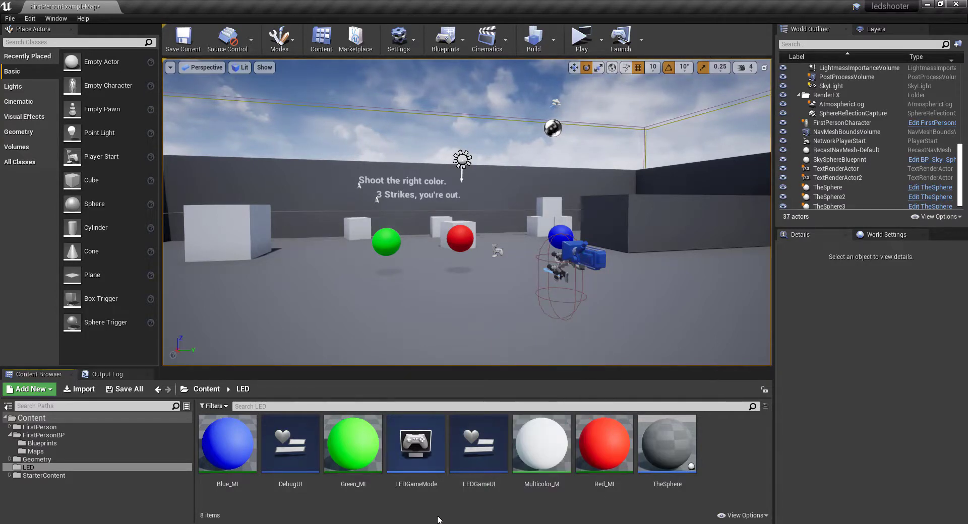
mouse_move(416, 443)
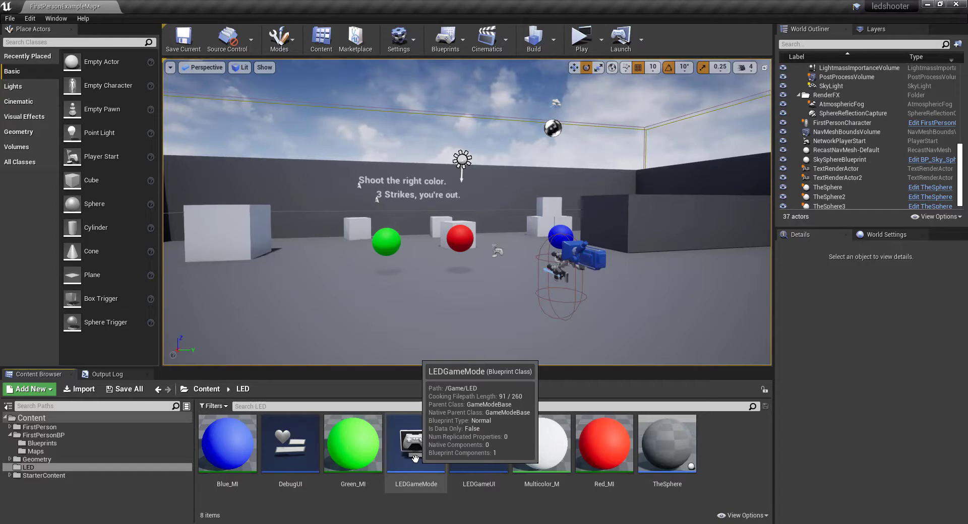
mouse_move(418, 475)
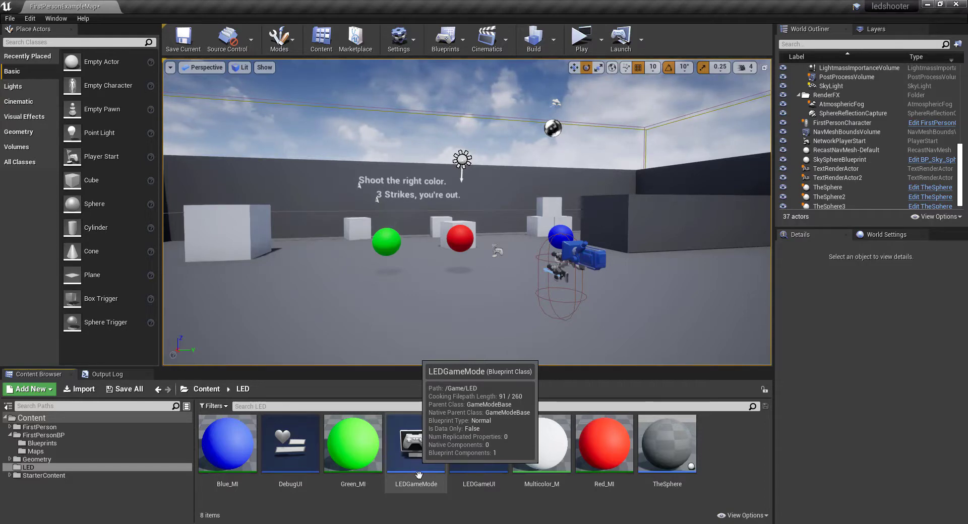
mouse_move(424, 520)
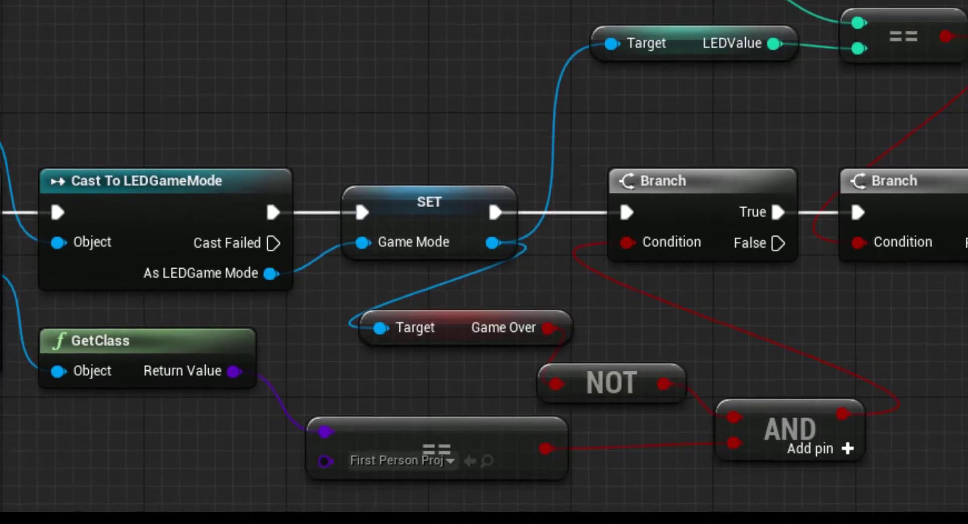
scroll(down, 3)
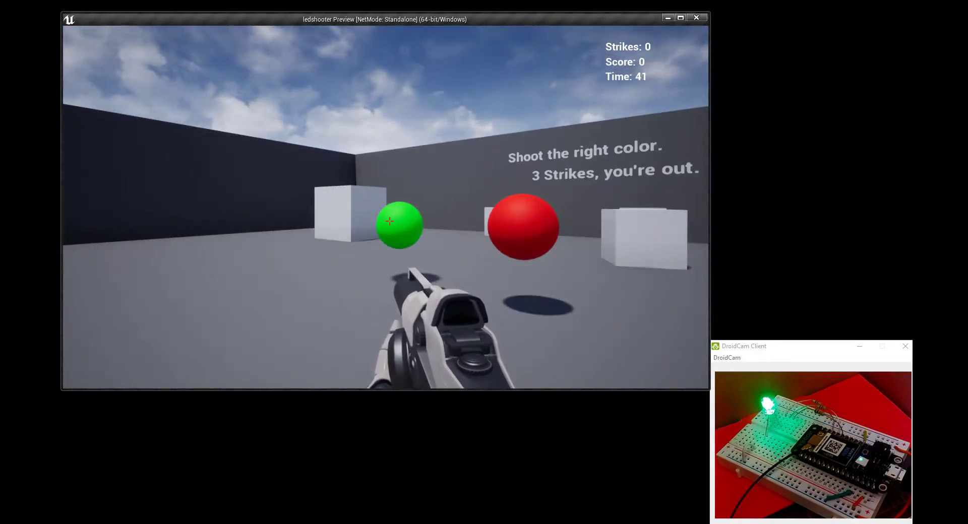
Step: Hit three spheres matching the LED colour to raise the score to 30
click(399, 223)
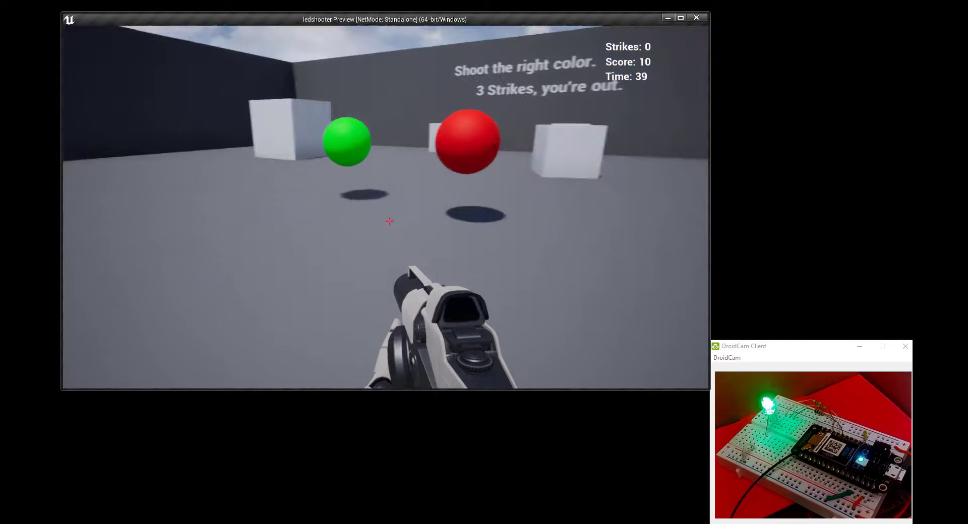
click(390, 221)
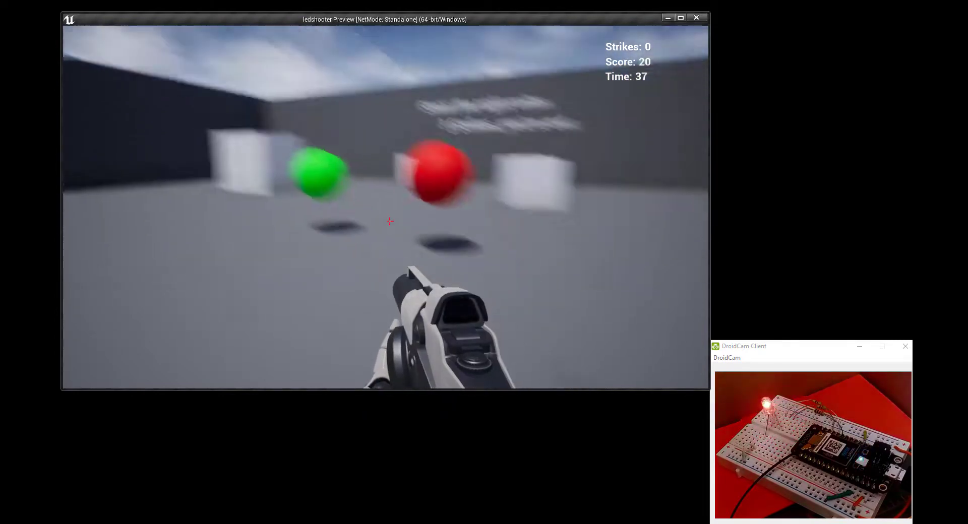
click(390, 221)
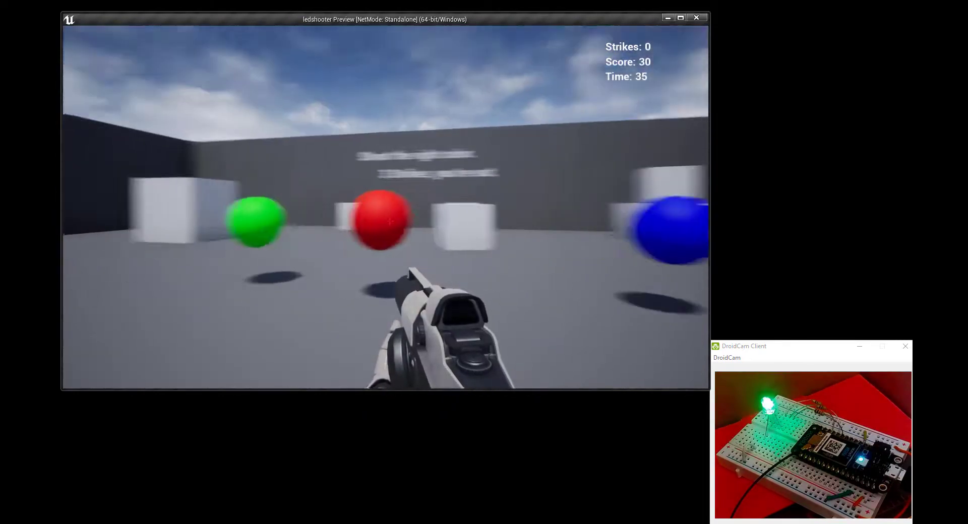